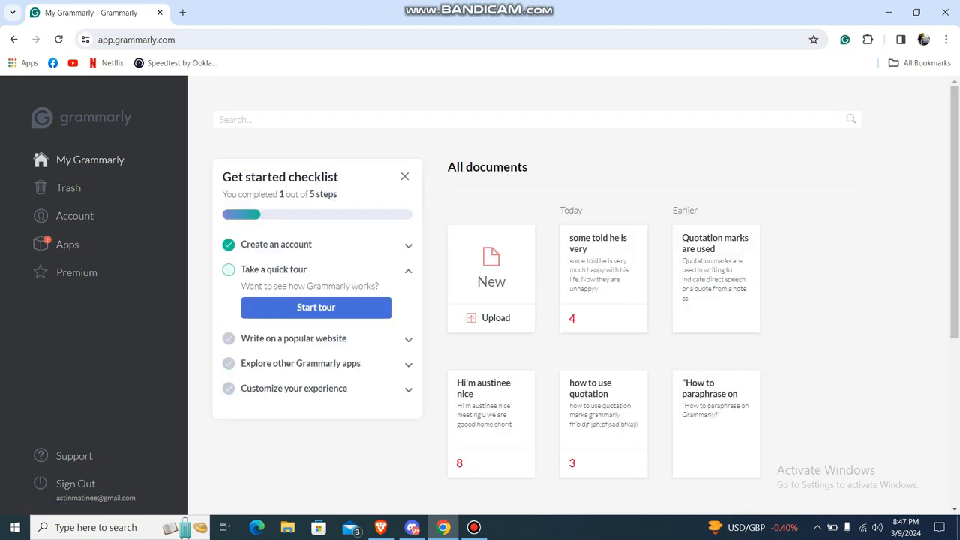
Scroll the My Grammarly home page to reach the New tile under All documents
{"action": "scroll", "scroll_direction": "down", "scroll_amount": 3}
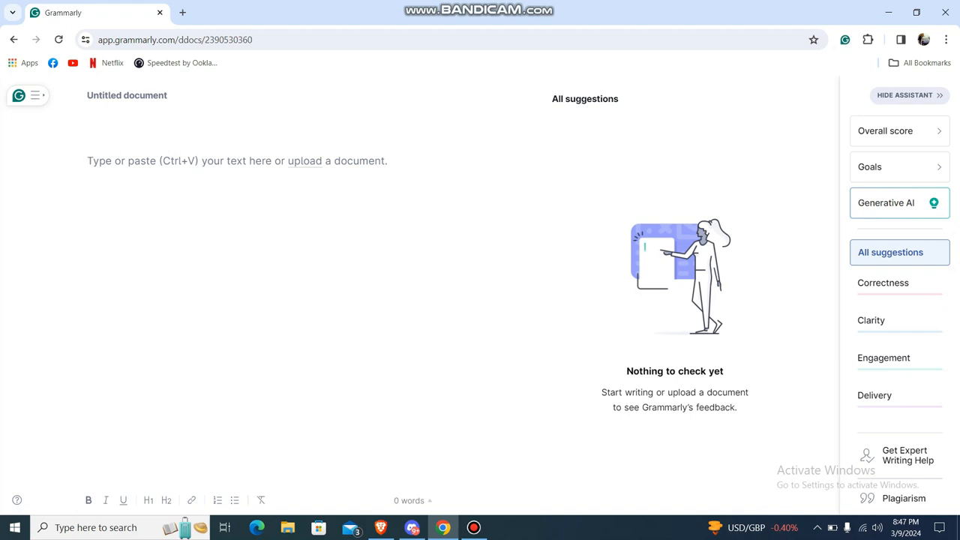
Enter "some told he is very much happy with his life. Now they are unhappyy" and expand the pronoun suggestion
{"action": "type", "text": "some told he is very much happy with his life. Now they are unhappyy"}
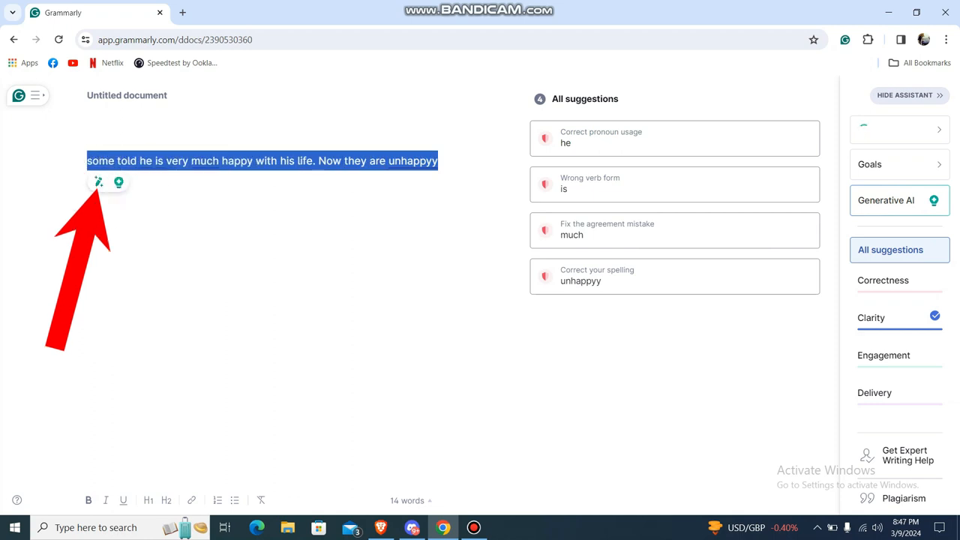
{"action": "left_click", "coordinate": [675, 138]}
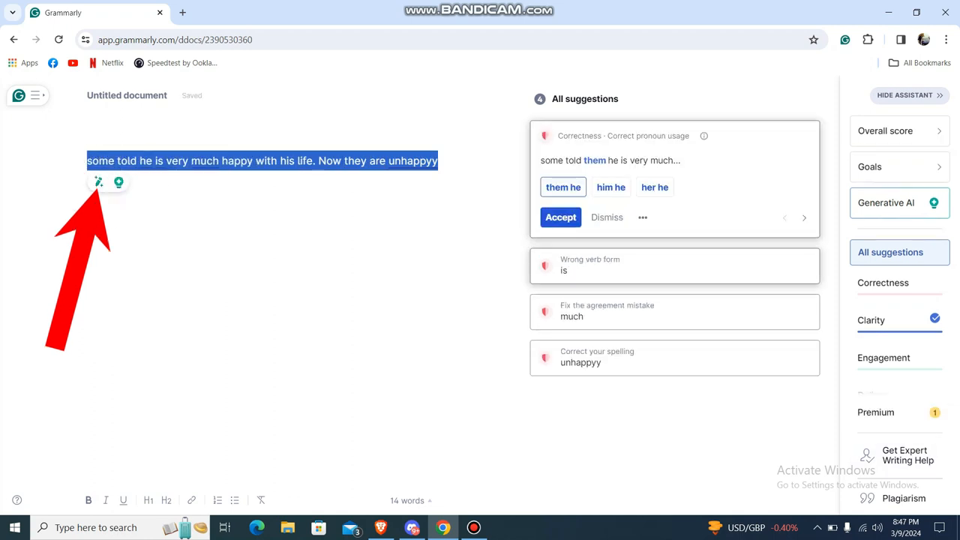
{"action": "mouse_move", "coordinate": [98, 182]}
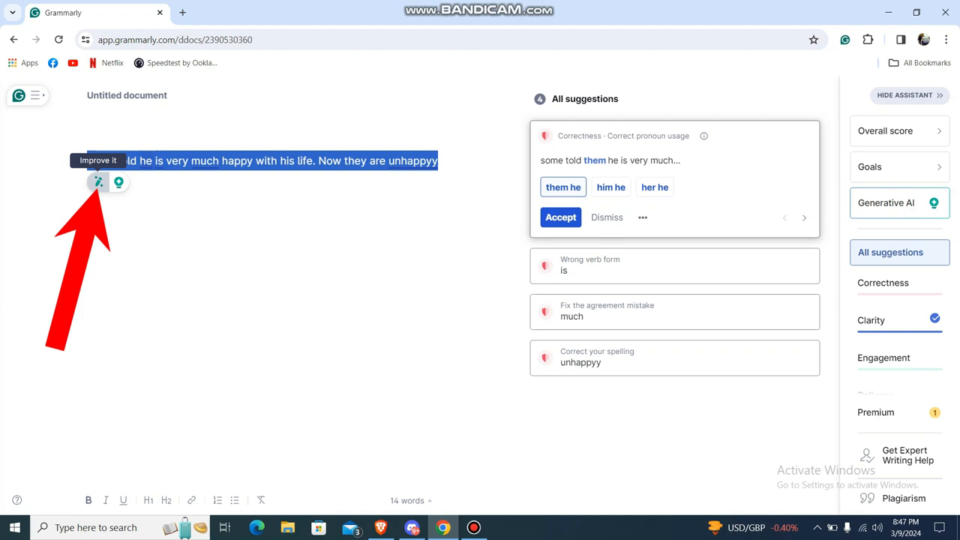
{"action": "mouse_move", "coordinate": [118, 182]}
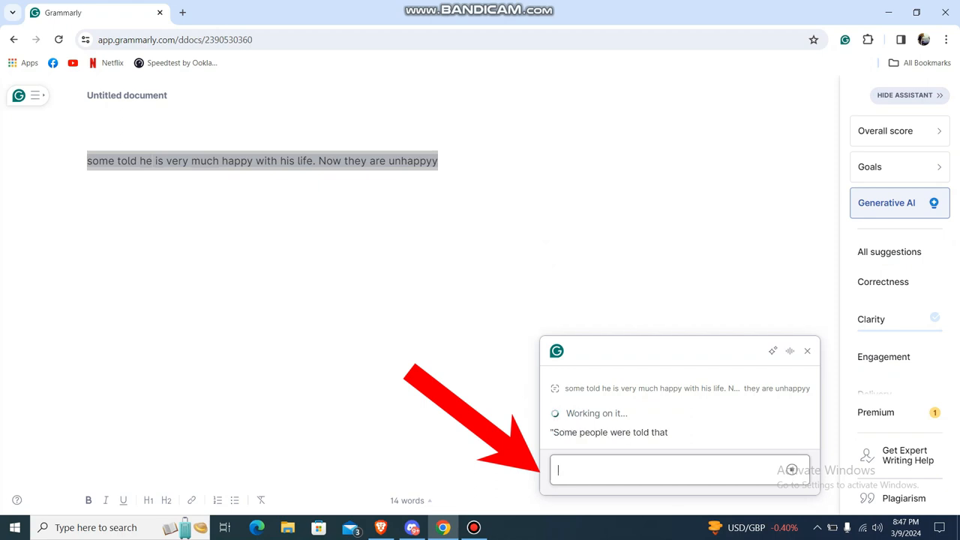
Prompt the AI with 'use quotation marks' and insert its quoted rewrite into the document
{"action": "type", "text": "use d"}
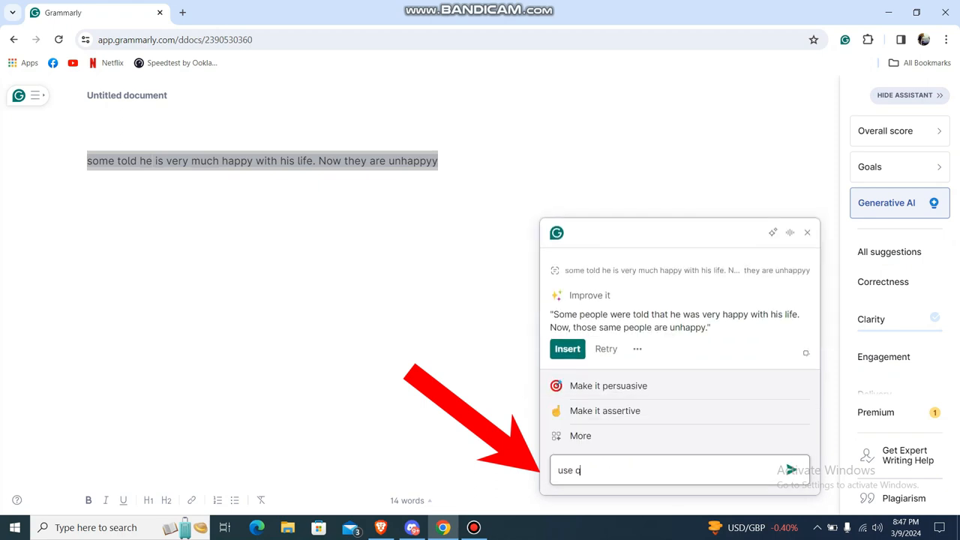
{"action": "type", "text": "uotation ma"}
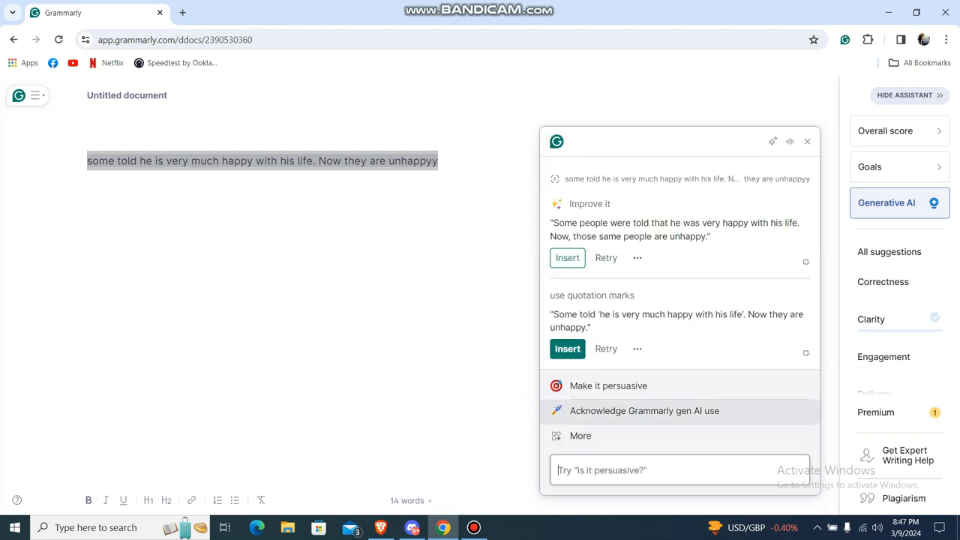
{"action": "left_click", "coordinate": [568, 349]}
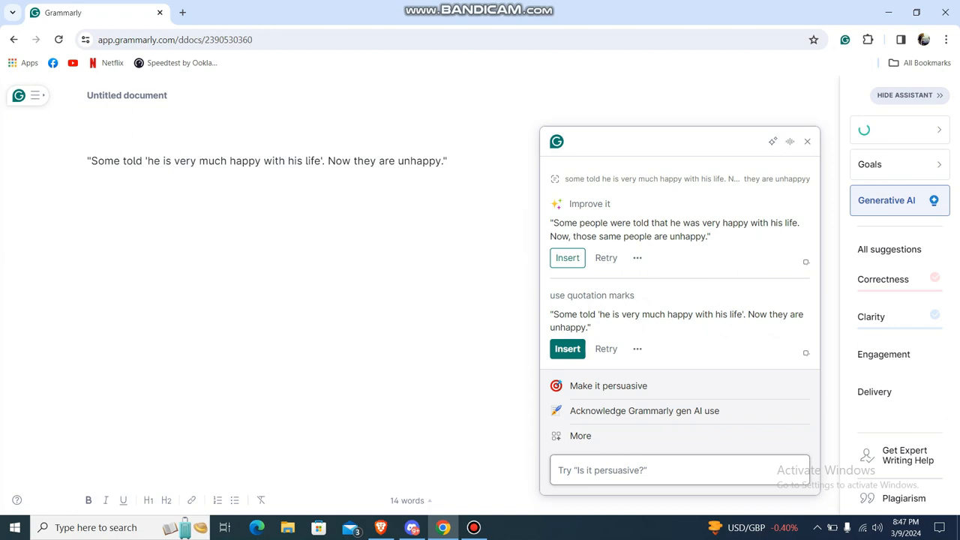